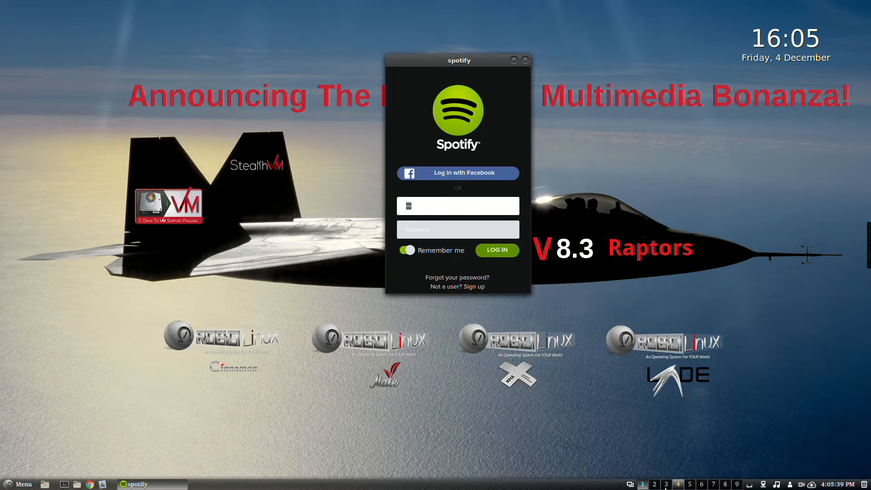
{"action": "mouse_move", "coordinate": [100, 437]}
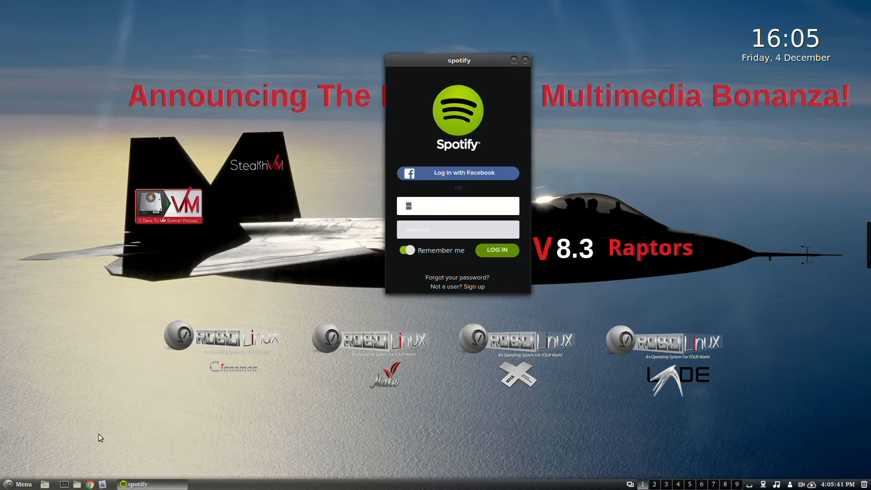
{"action": "mouse_move", "coordinate": [23, 481]}
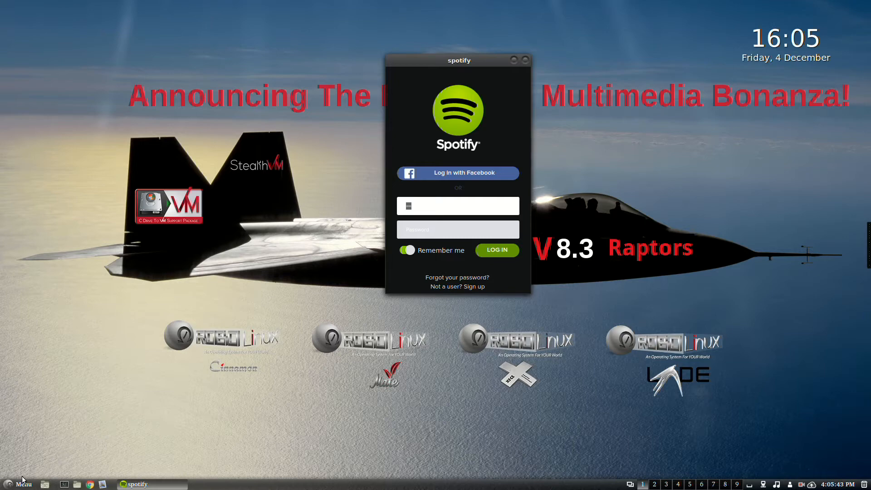
Open the applications menu and show the installer applications category.
{"action": "left_click", "coordinate": [22, 484]}
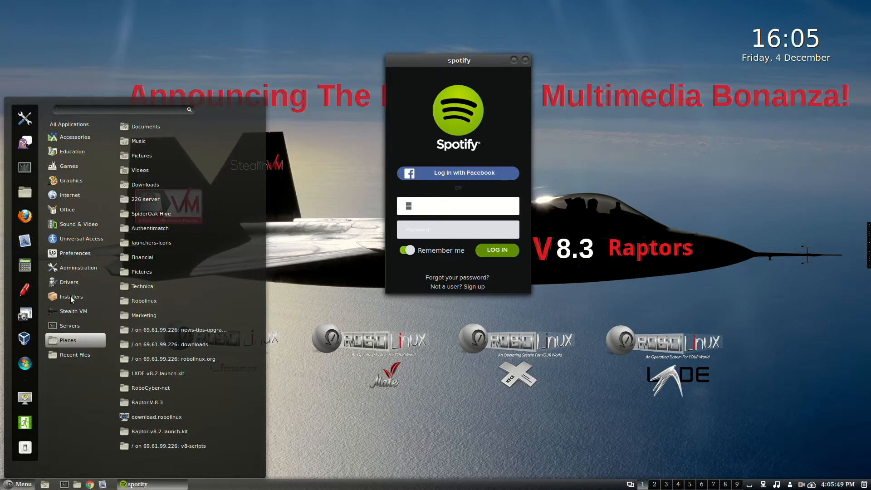
{"action": "left_click", "coordinate": [71, 296]}
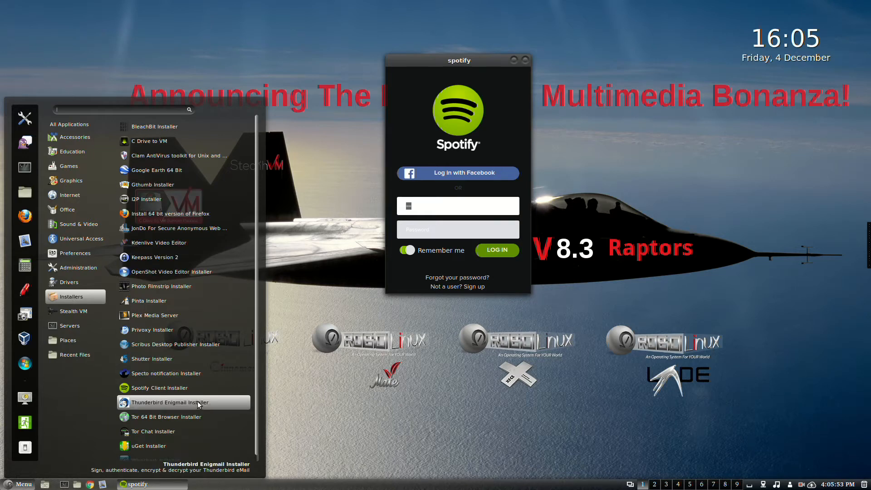
{"action": "mouse_move", "coordinate": [203, 392]}
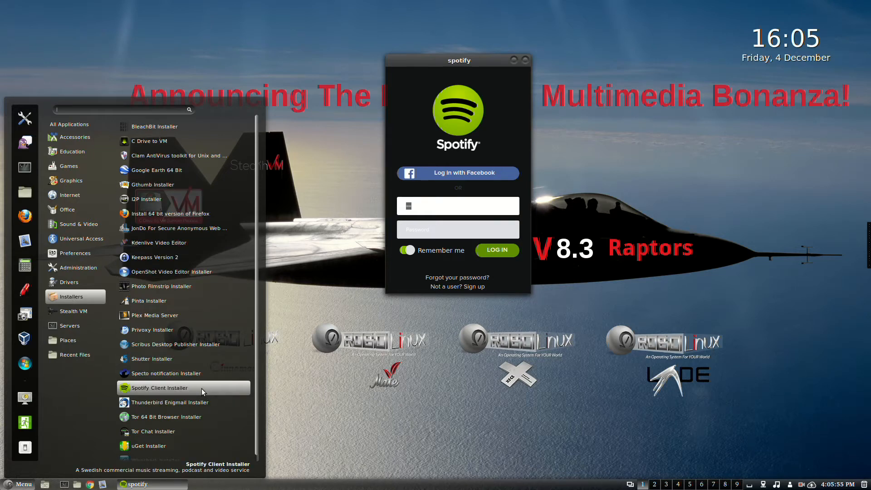
{"action": "mouse_move", "coordinate": [286, 395]}
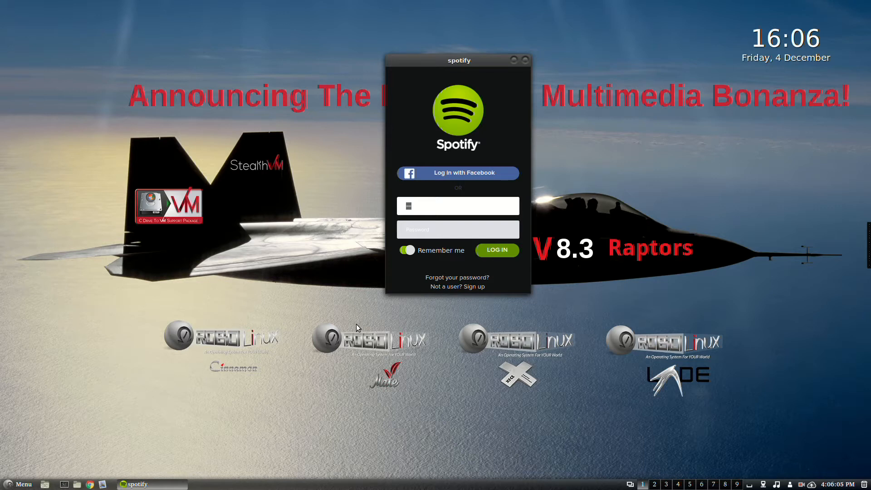
{"action": "mouse_move", "coordinate": [461, 372]}
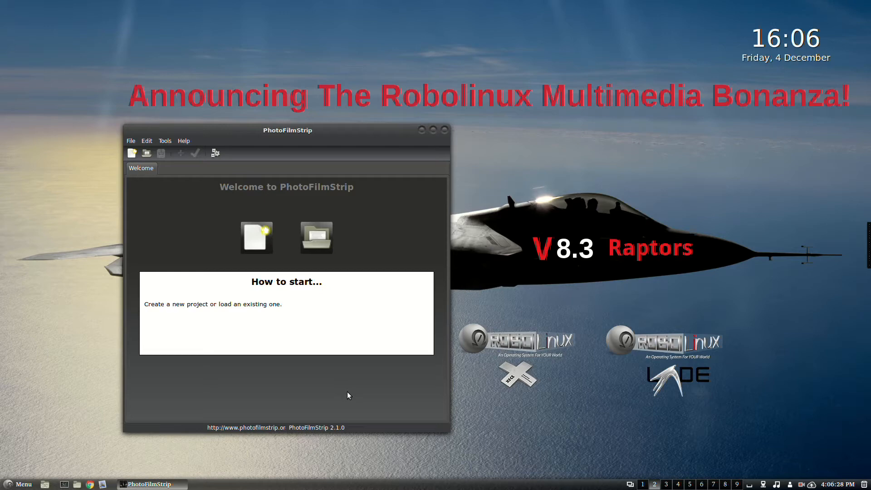
{"action": "mouse_move", "coordinate": [666, 484]}
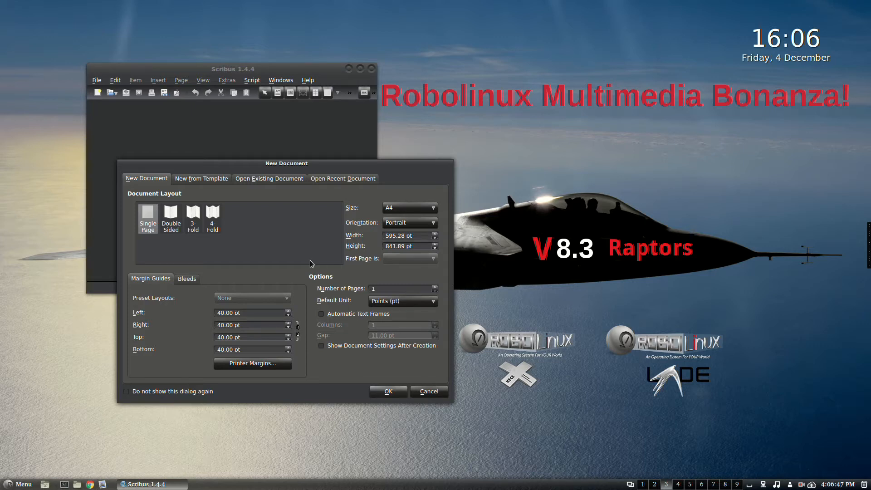
{"action": "mouse_move", "coordinate": [705, 444]}
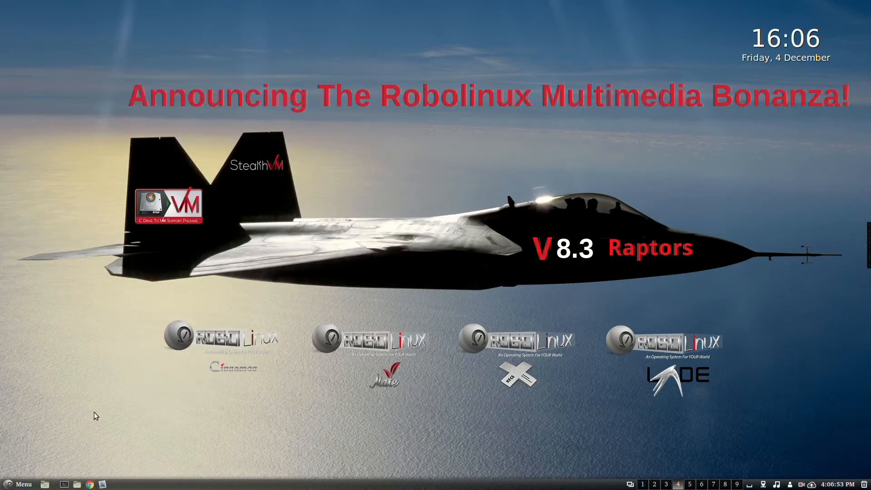
Open the Cinnamon Menu and show the Stealth VM Windows installer entries.
{"action": "left_click", "coordinate": [18, 484]}
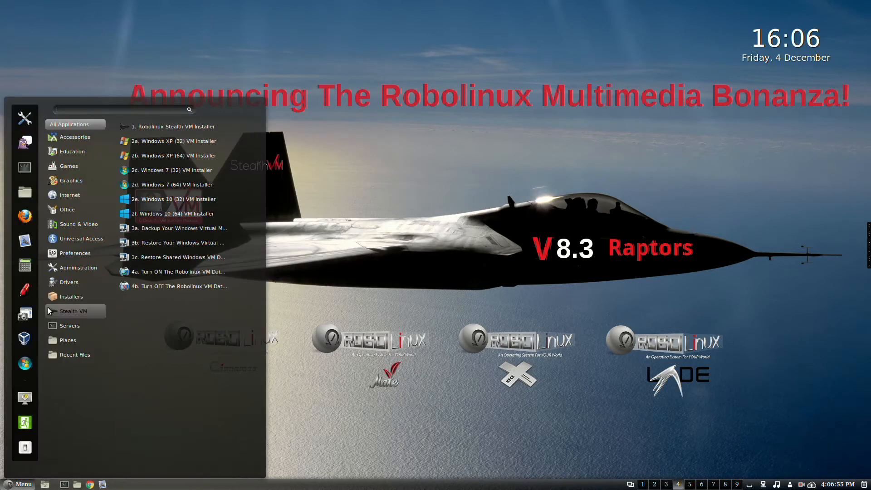
{"action": "left_click", "coordinate": [71, 296]}
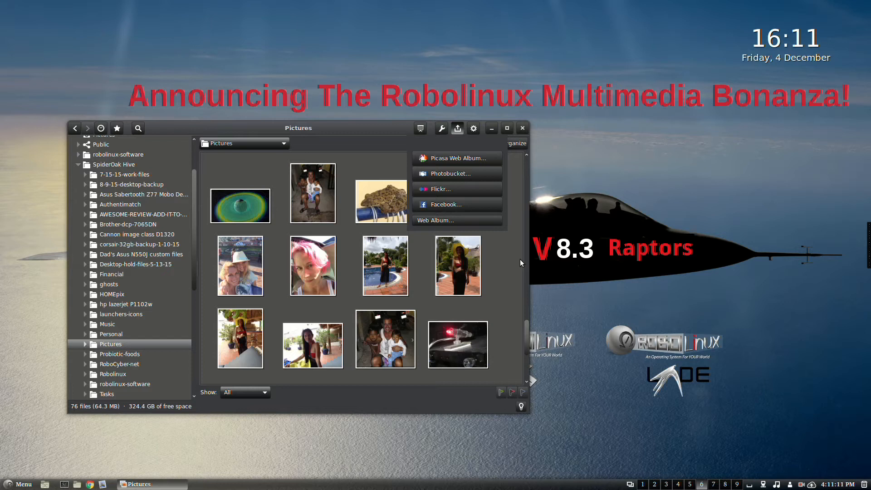
{"action": "mouse_move", "coordinate": [657, 267]}
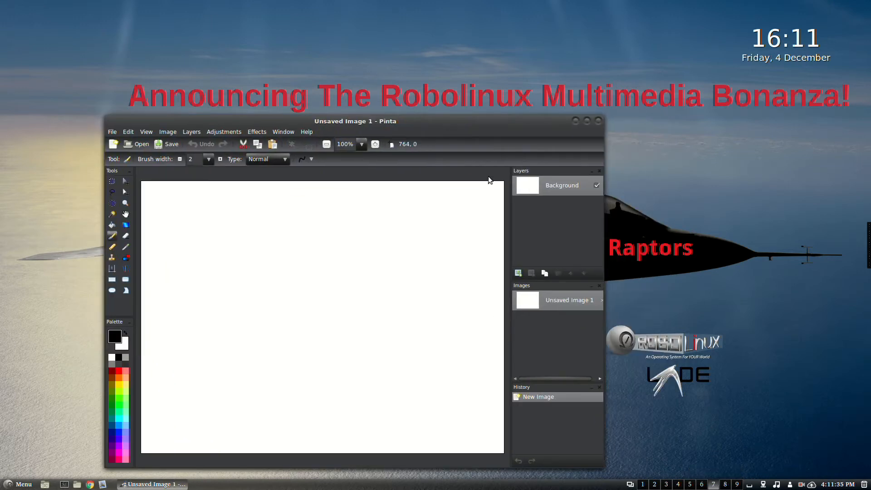
{"action": "mouse_move", "coordinate": [491, 154]}
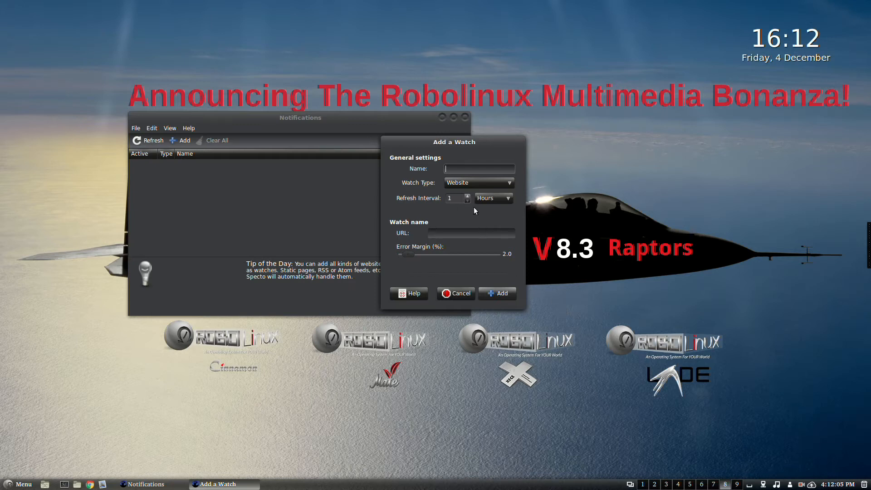
{"action": "mouse_move", "coordinate": [464, 195]}
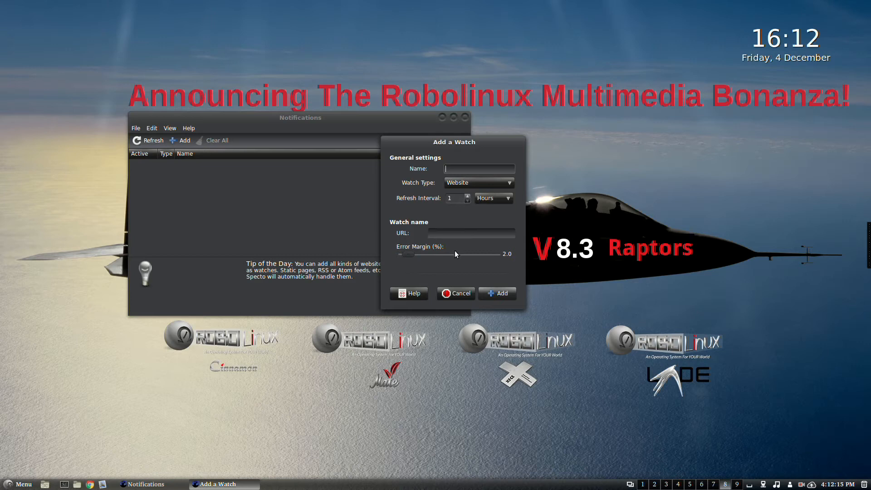
{"action": "mouse_move", "coordinate": [456, 261]}
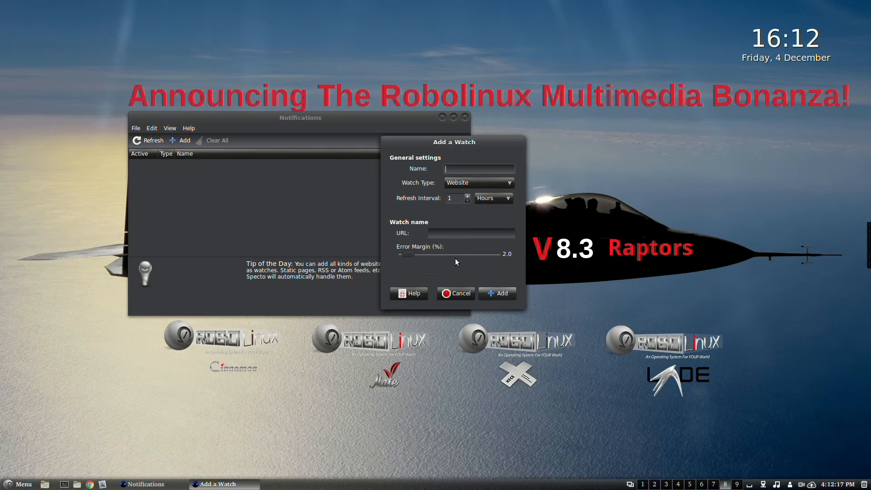
{"action": "mouse_move", "coordinate": [455, 265]}
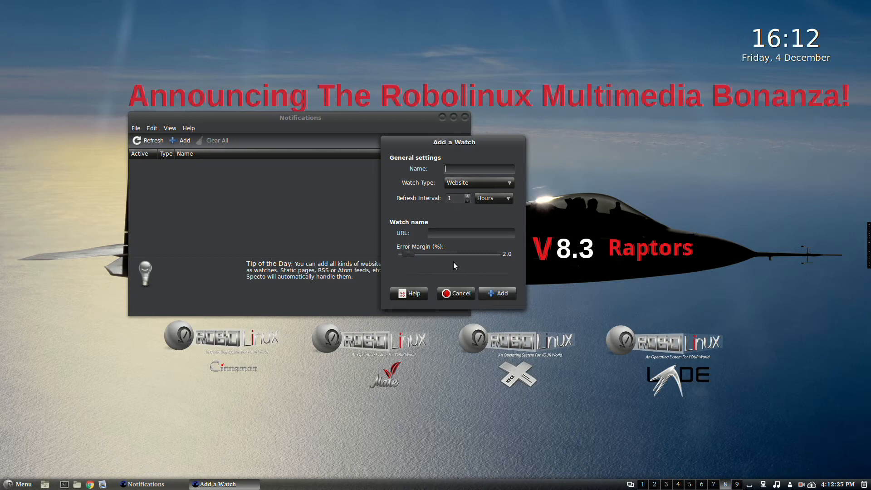
{"action": "mouse_move", "coordinate": [721, 469]}
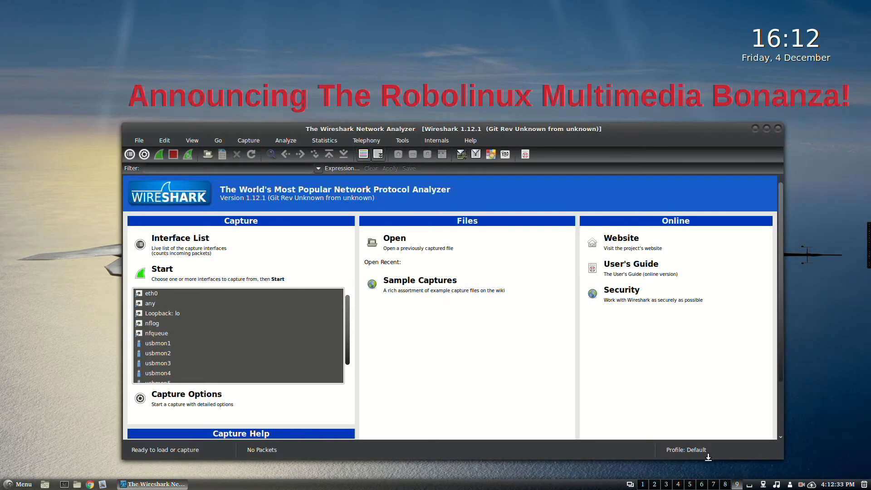
{"action": "mouse_move", "coordinate": [557, 365]}
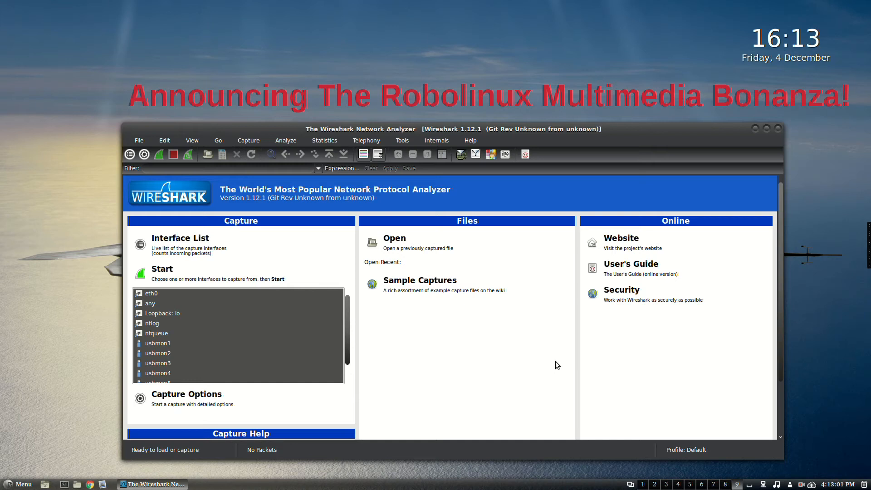
{"action": "mouse_move", "coordinate": [466, 362]}
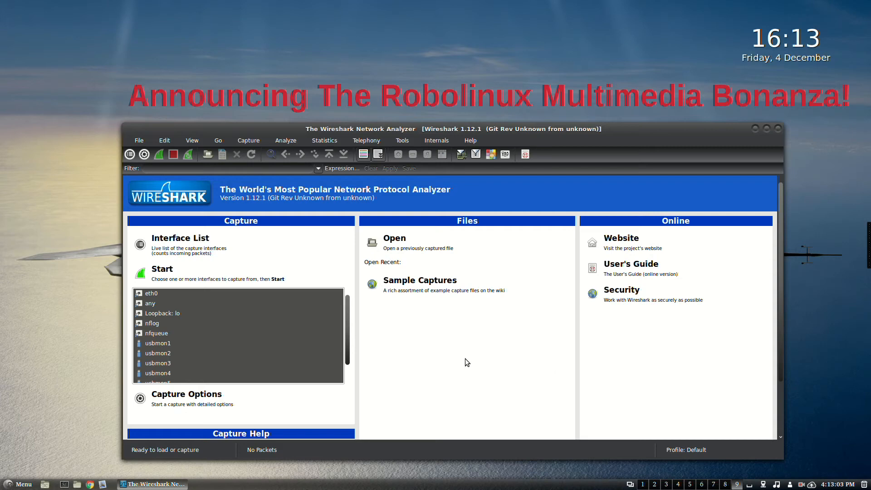
Open the Cinnamon Menu over Wireshark and show the Places folders.
{"action": "left_click", "coordinate": [22, 484]}
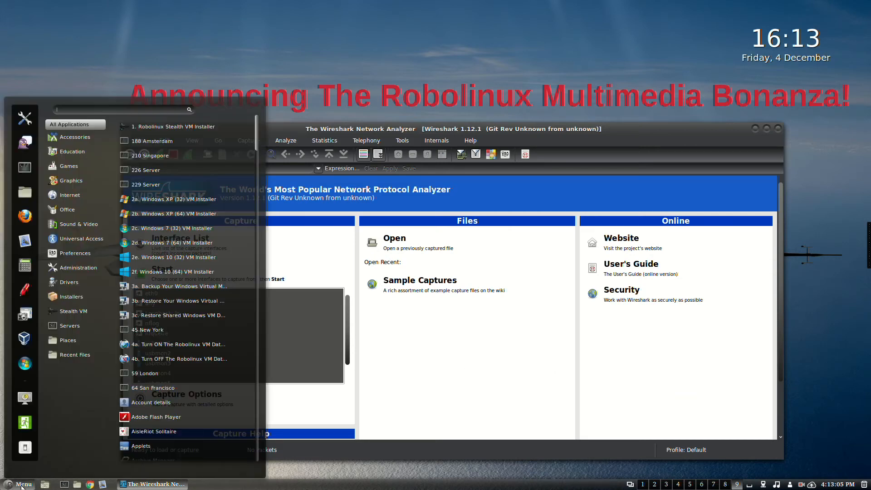
{"action": "left_click", "coordinate": [68, 340]}
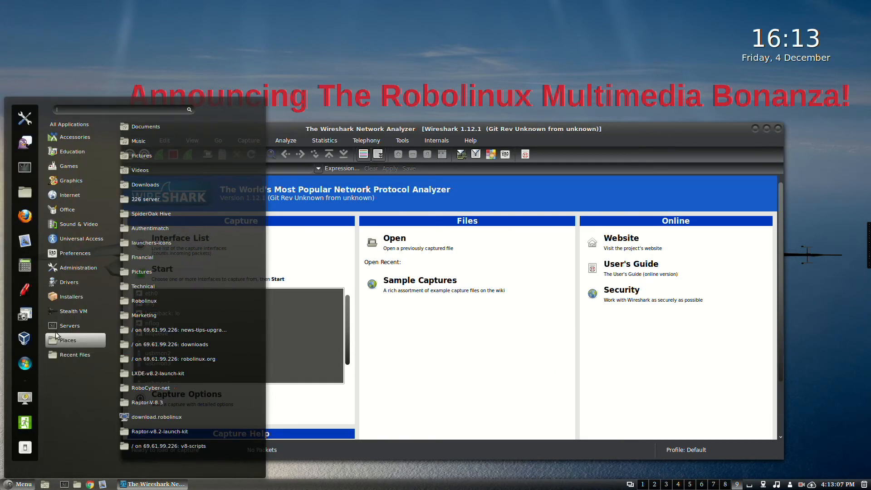